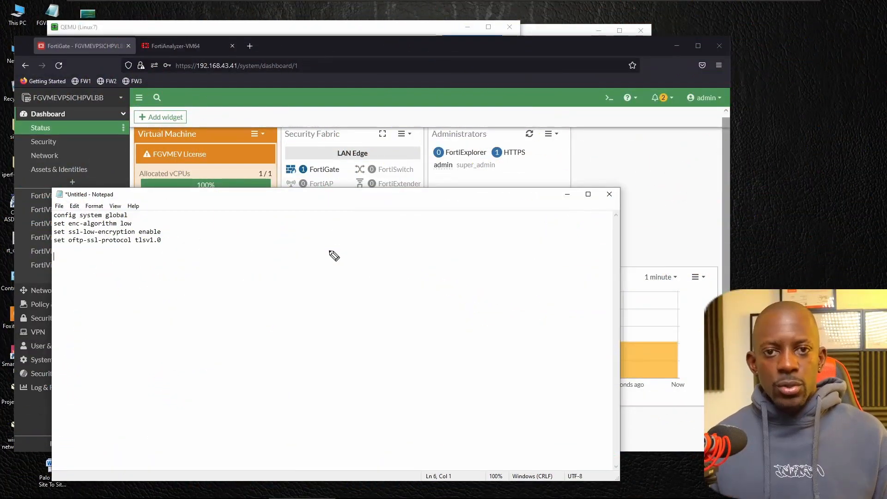
pyautogui.moveTo(362, 322)
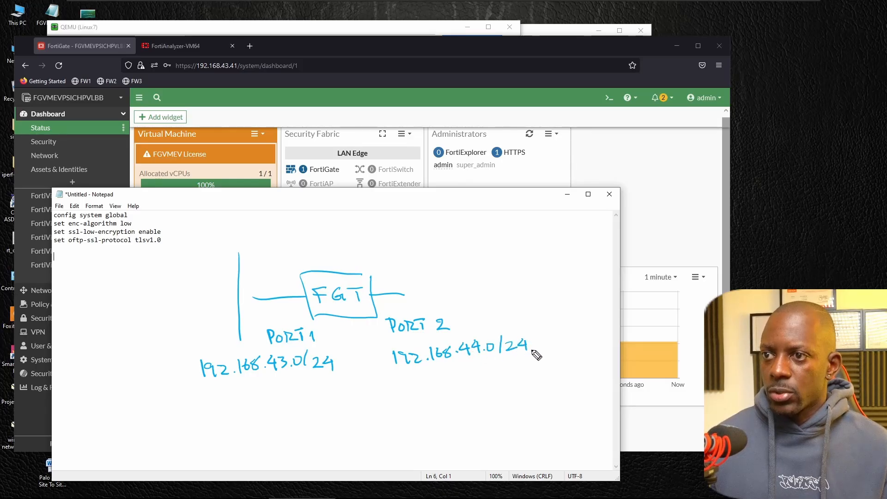
pyautogui.moveTo(219, 291)
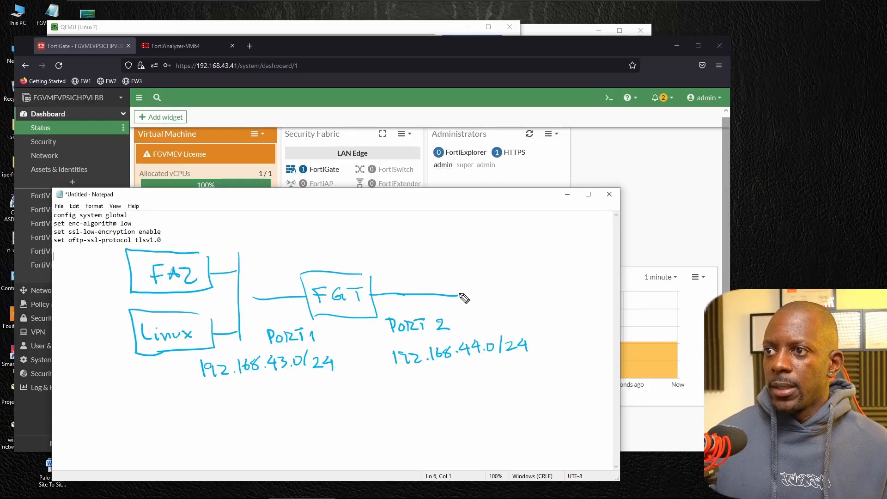
# Sketch a second Linux host on port2's network, labelling addresses .40, .41, .41 and .8
pyautogui.moveTo(464, 298); pyautogui.dragTo(476, 277)
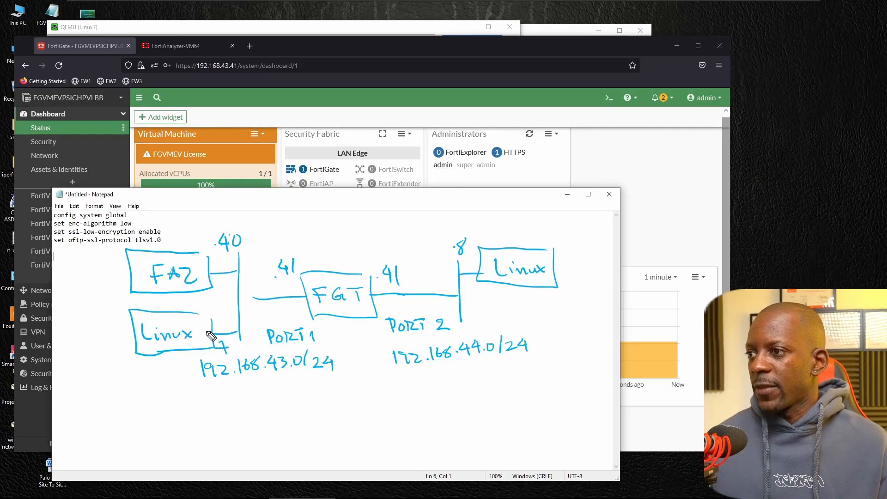
pyautogui.moveTo(286, 339)
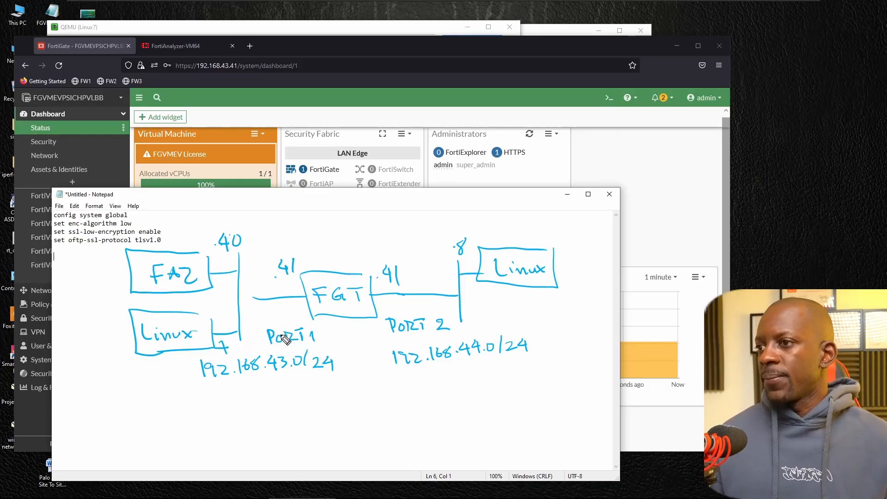
pyautogui.moveTo(174, 348)
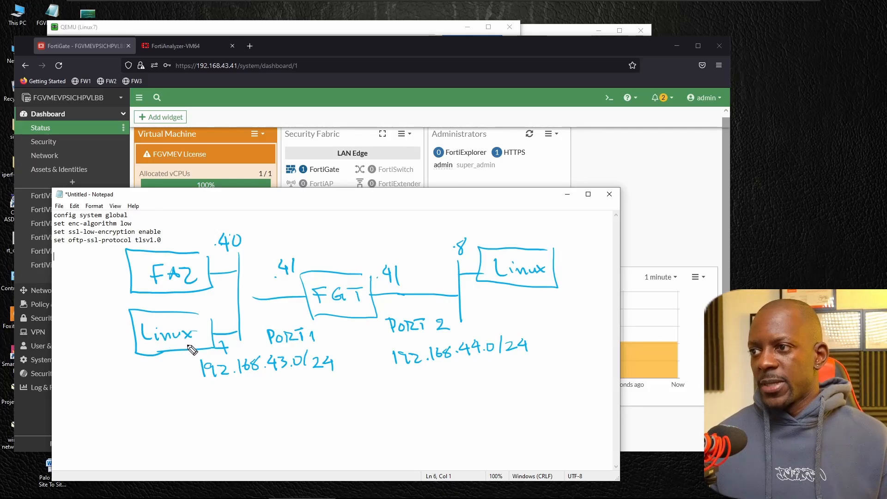
pyautogui.moveTo(241, 317)
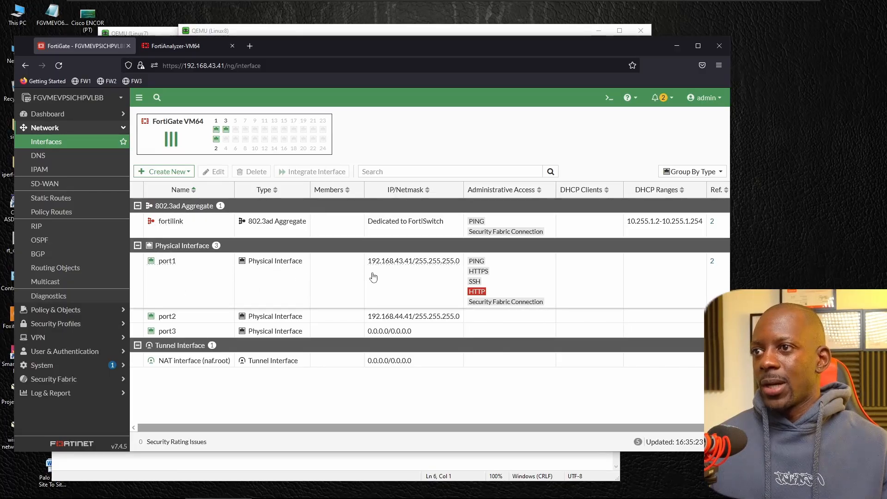
pyautogui.moveTo(409, 270)
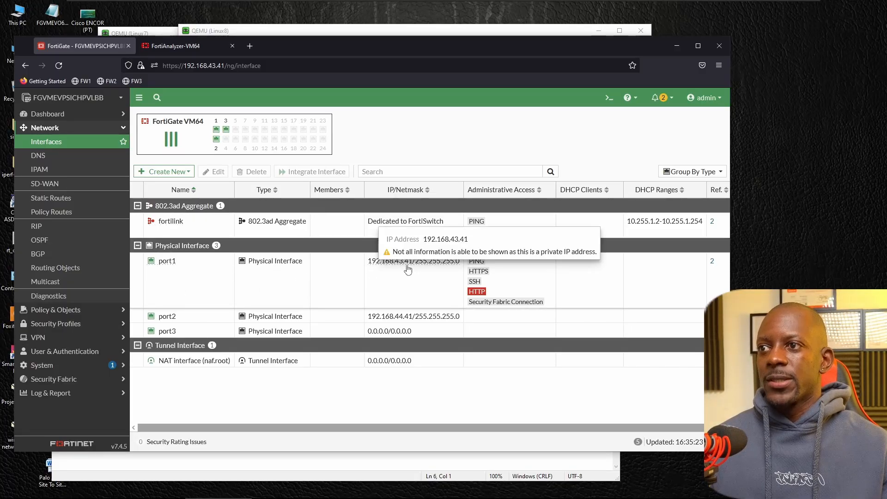
pyautogui.moveTo(191, 322)
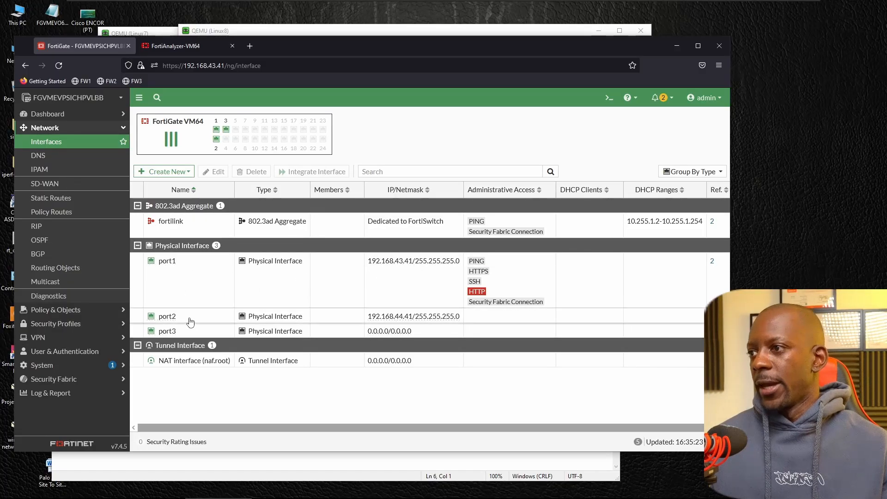
pyautogui.moveTo(381, 321)
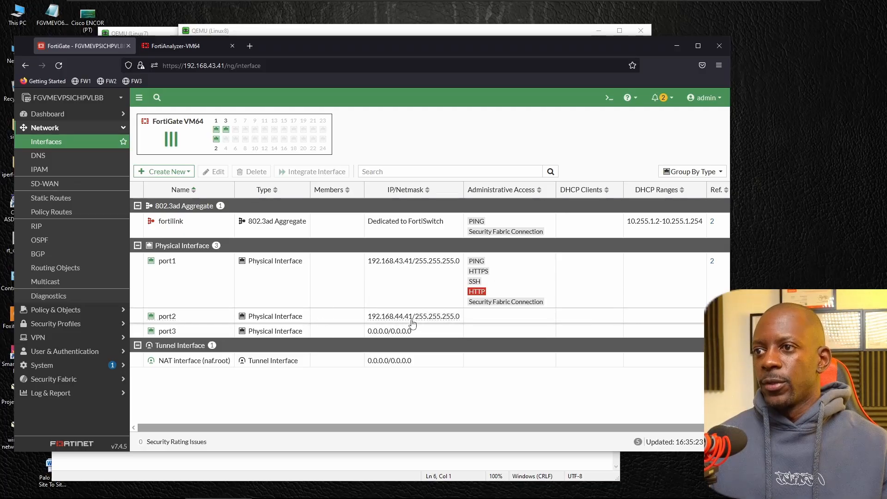
pyautogui.moveTo(92, 251)
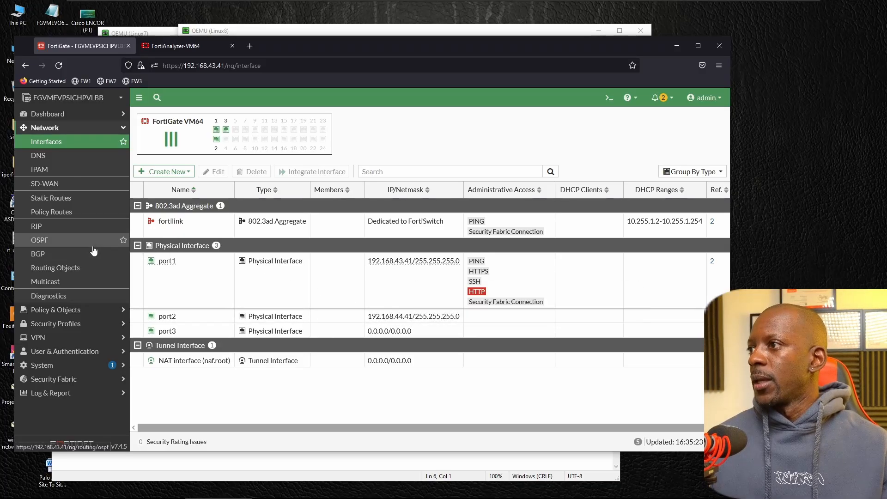
# Open the port1→port2 PERMIT LAN TO WAN firewall policy and review its logging options
pyautogui.click(55, 142)
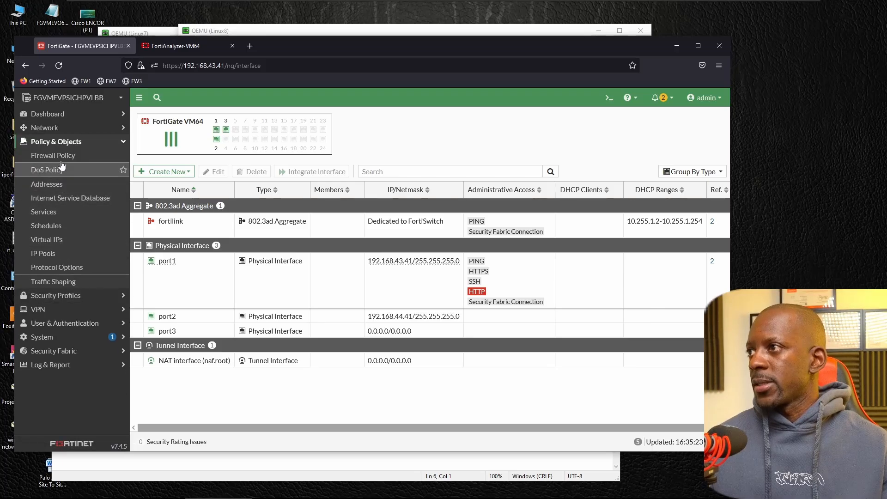
pyautogui.click(53, 156)
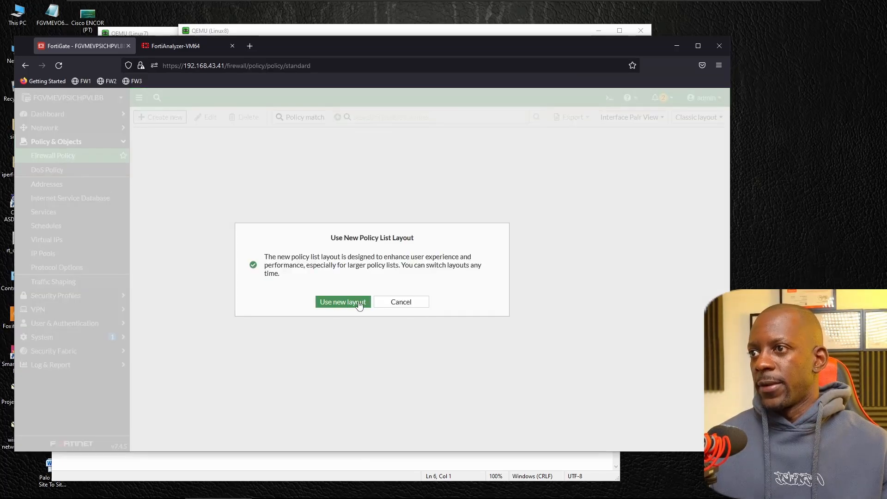
pyautogui.click(343, 301)
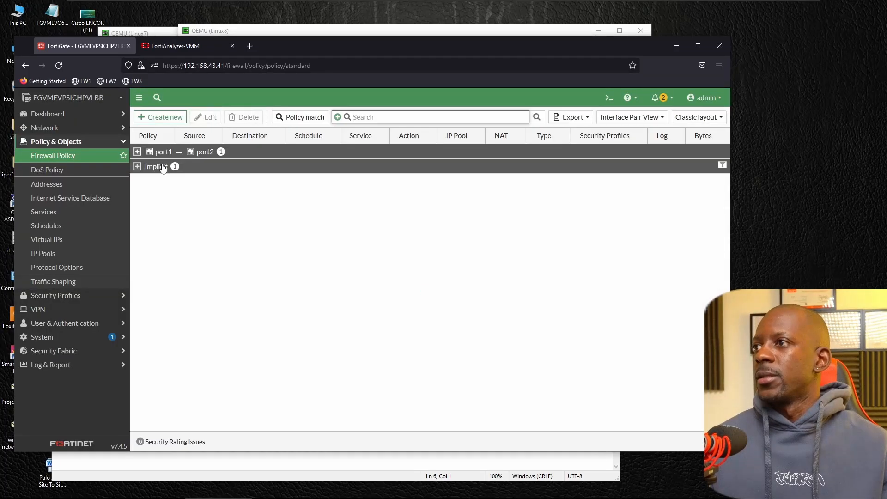
pyautogui.click(138, 152)
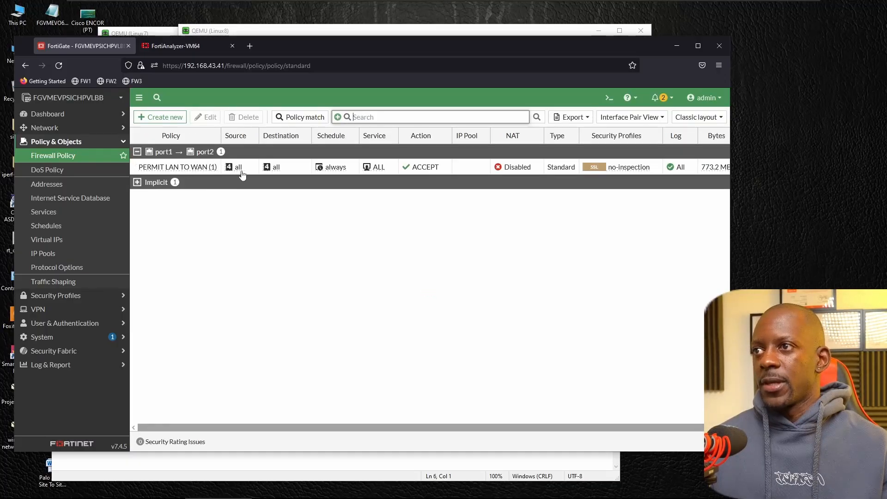
pyautogui.moveTo(287, 169)
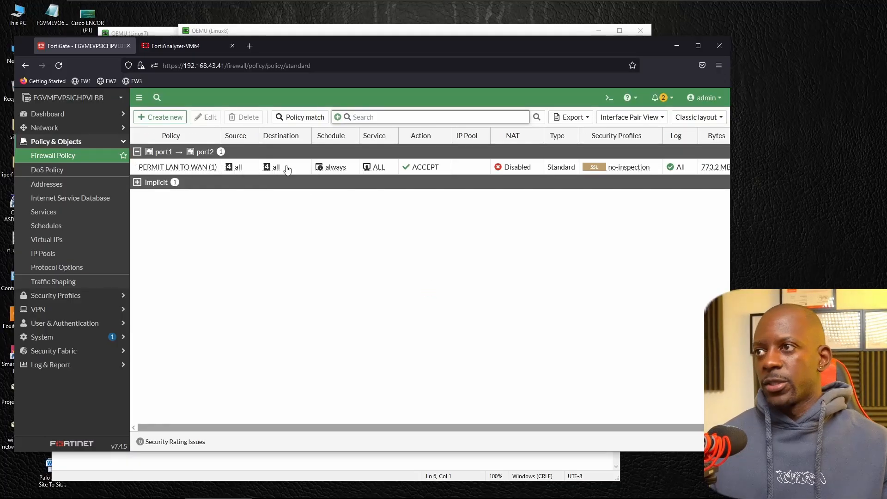
pyautogui.click(164, 166)
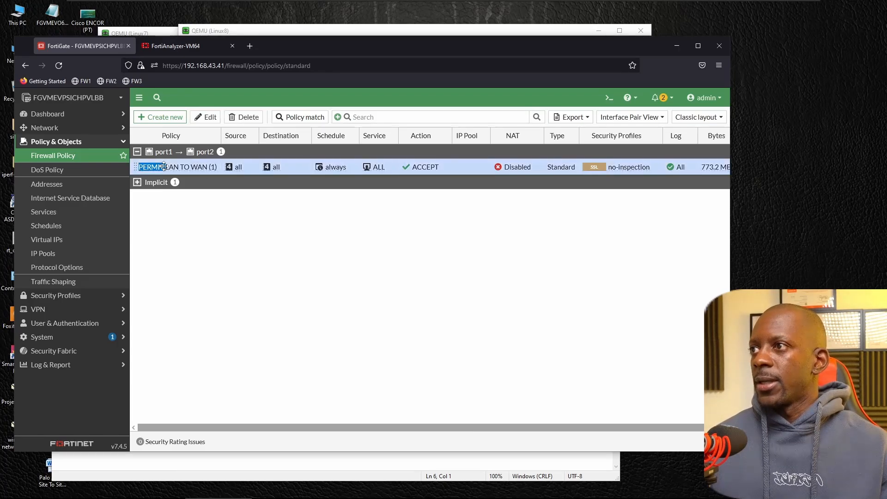
pyautogui.doubleClick(164, 167)
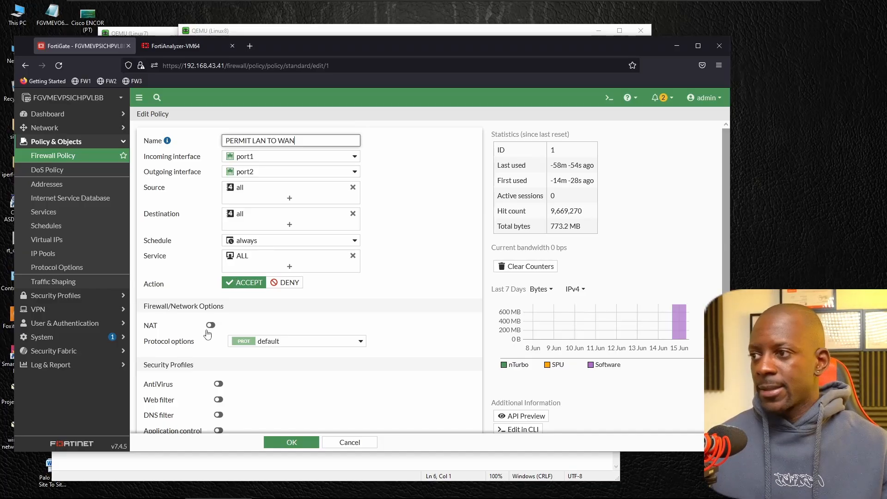
pyautogui.scroll(-3)
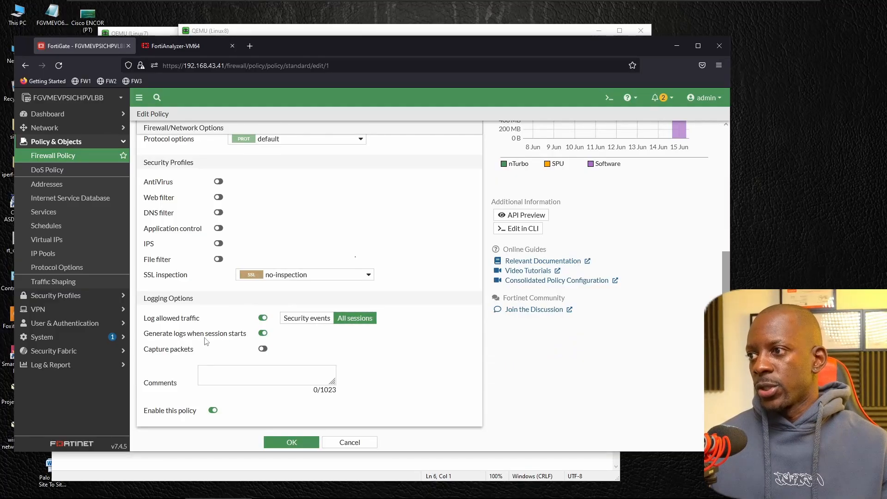
pyautogui.moveTo(217, 418)
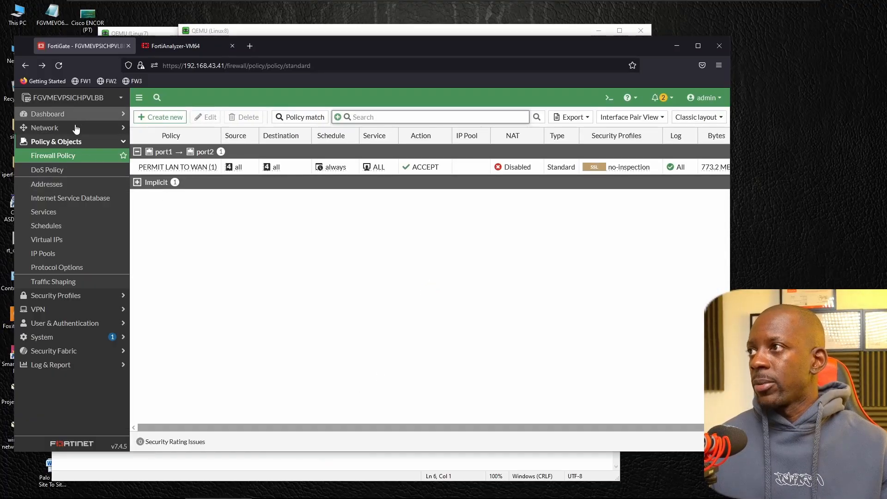
# Review port1's administrative access (HTTPS, HTTP, SSH, PING, Fabric), then ping 192.168.44.8 from Kali
pyautogui.click(44, 127)
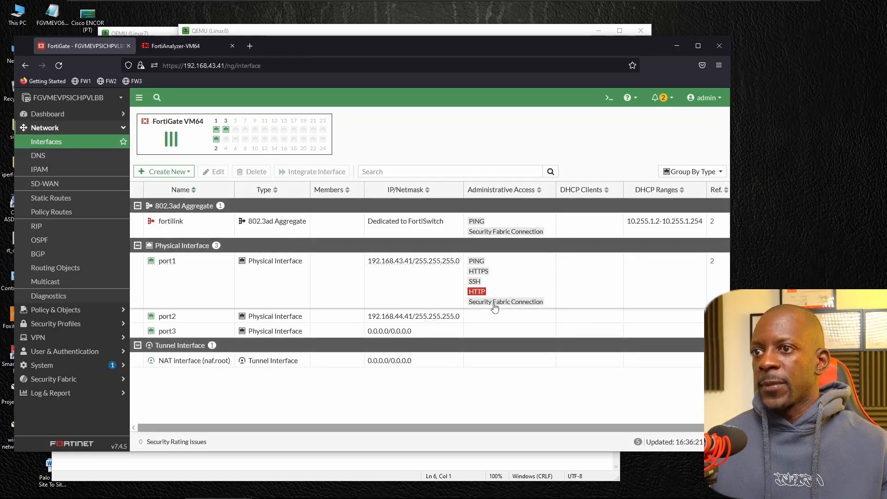
pyautogui.doubleClick(167, 260)
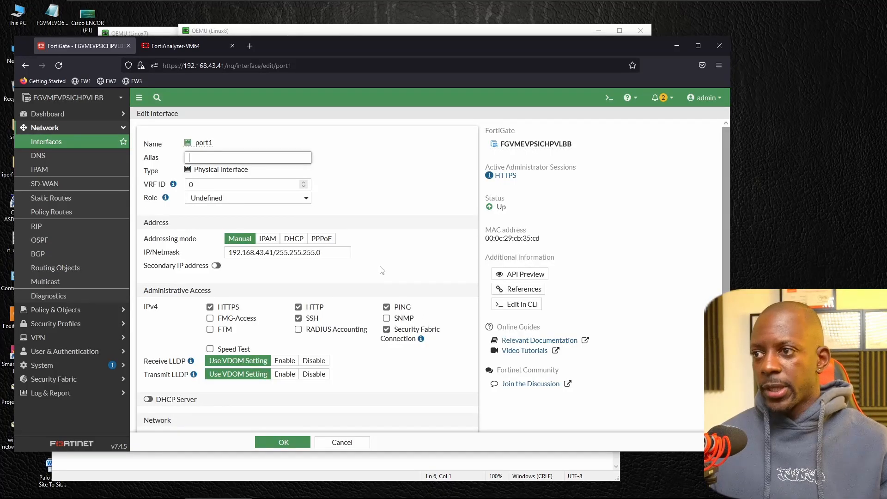
pyautogui.click(342, 442)
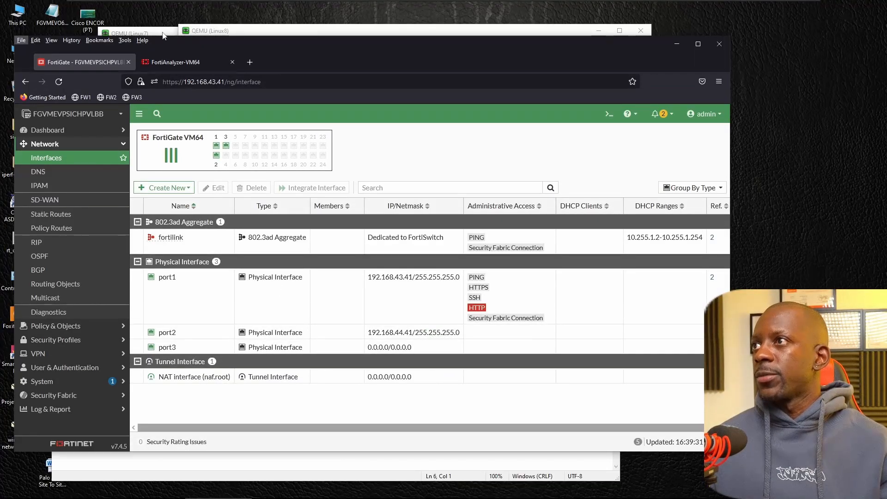
pyautogui.click(111, 30)
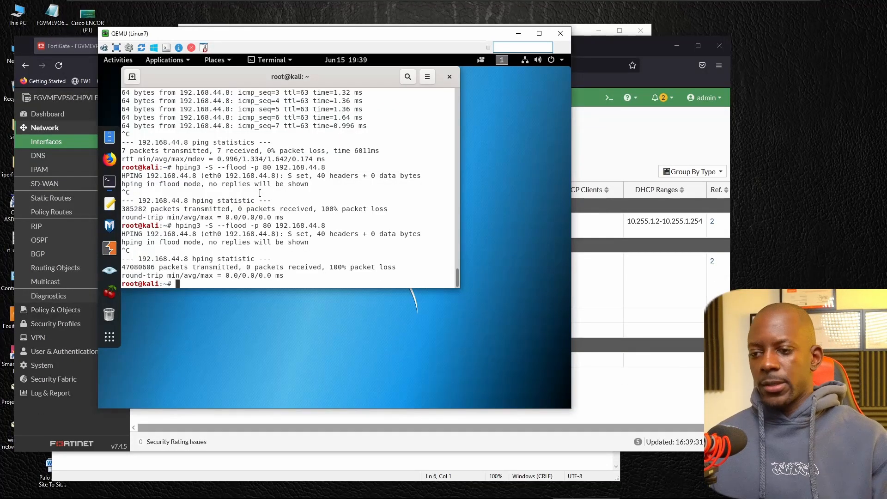
pyautogui.write('ping 192.168.44.8')
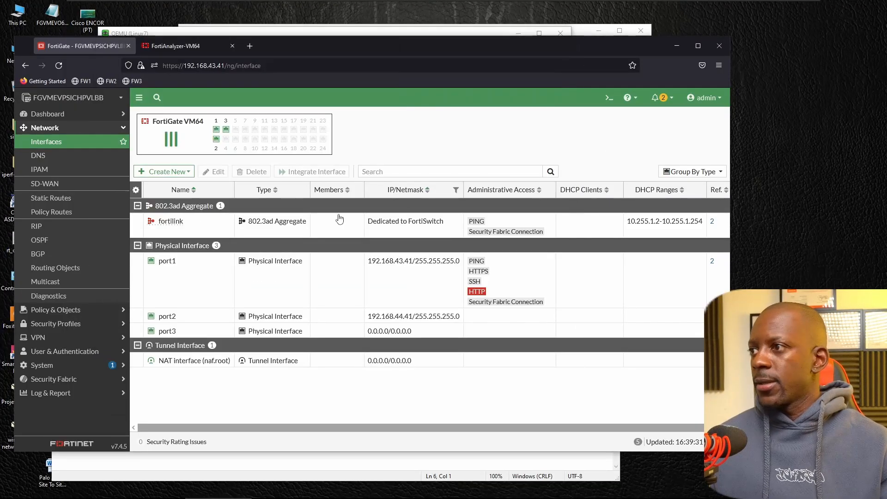
pyautogui.moveTo(69, 393)
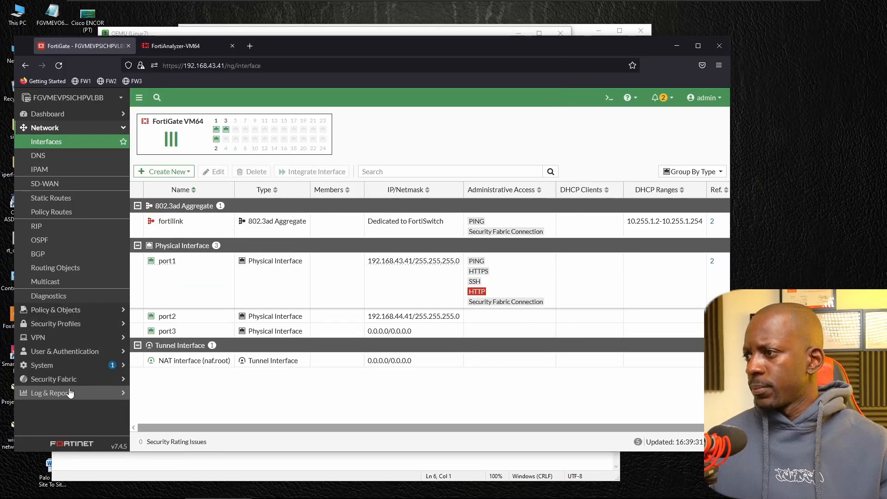
# Open Log & Report > Forward Traffic to see sessions from 192.168.43.42 to 192.168.44.8
pyautogui.click(50, 393)
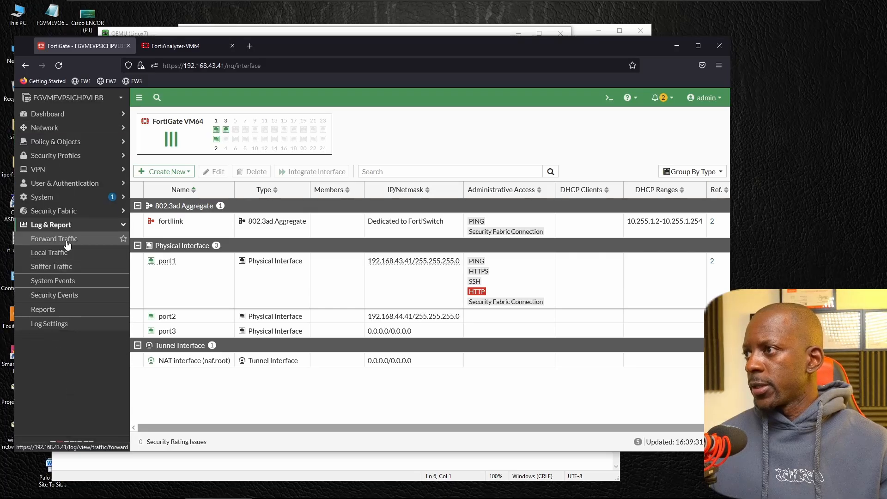
pyautogui.click(54, 238)
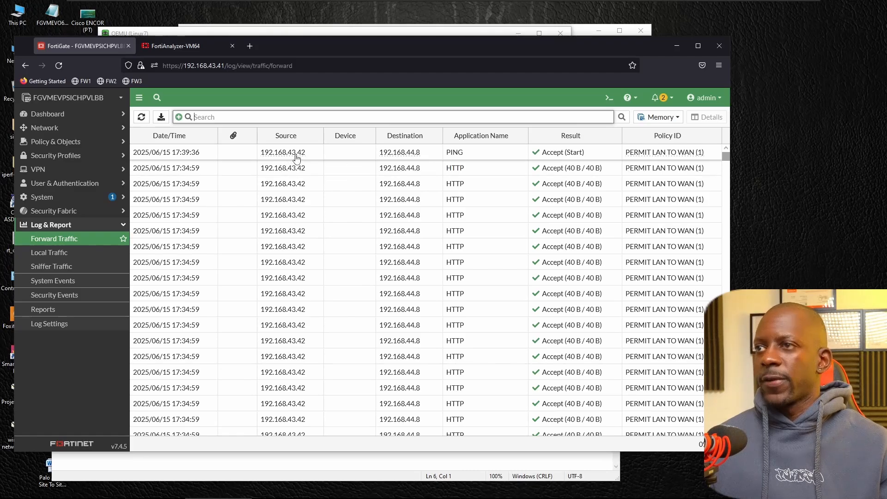
pyautogui.moveTo(304, 162)
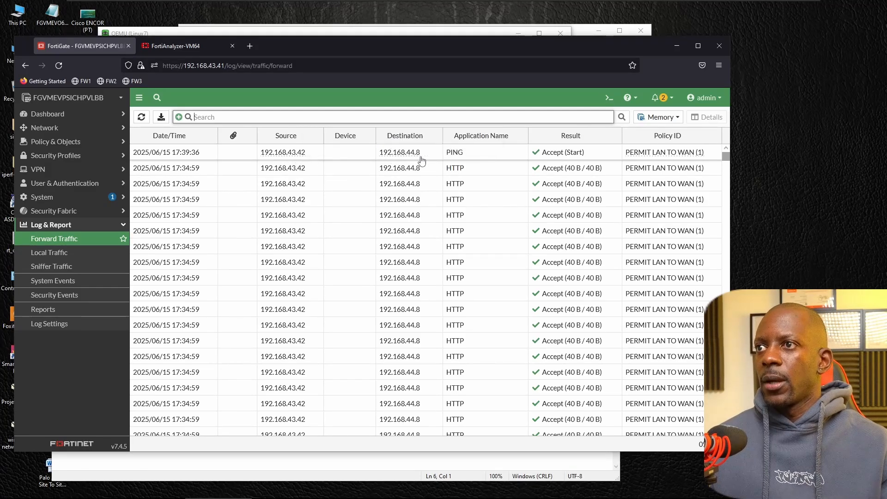
pyautogui.moveTo(453, 156)
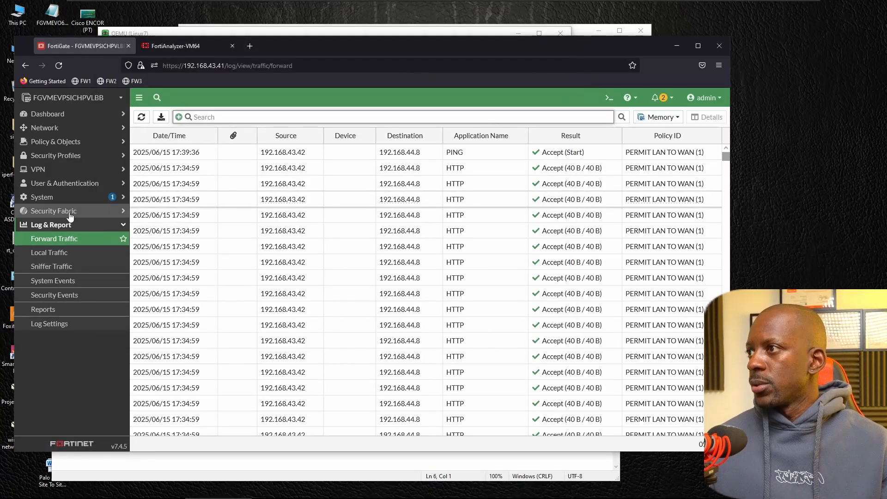
# Enable Logging & Analytics to FortiAnalyzer server 192.168.43.40 with Real Time upload
pyautogui.click(54, 211)
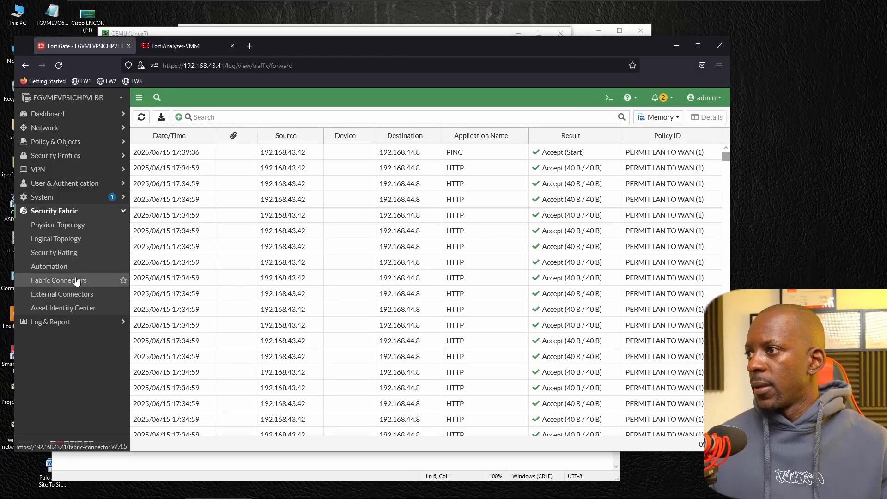
pyautogui.click(58, 280)
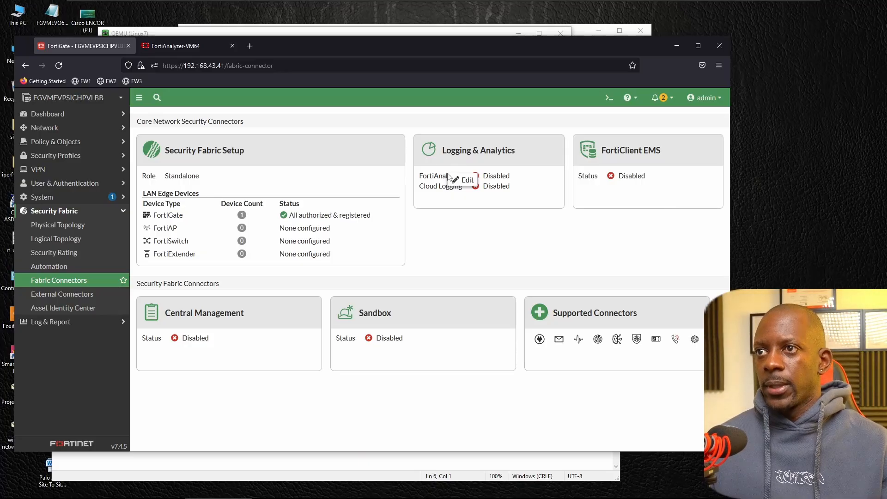
pyautogui.click(462, 180)
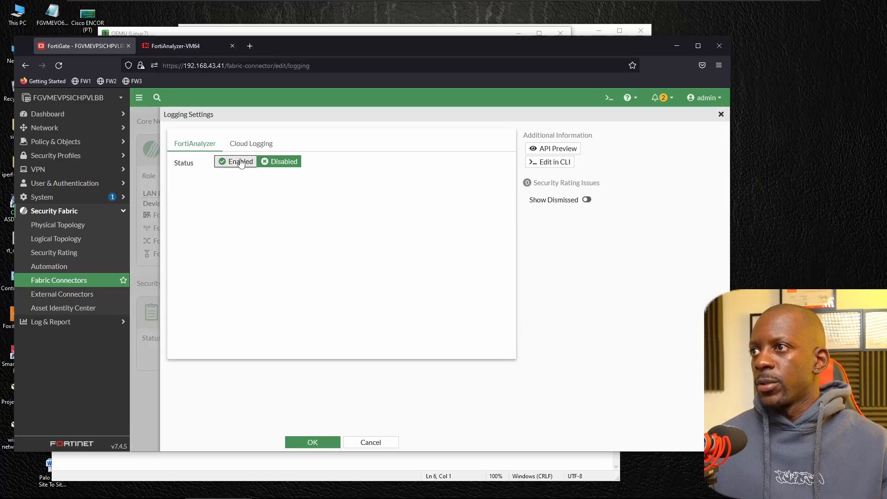
pyautogui.click(240, 162)
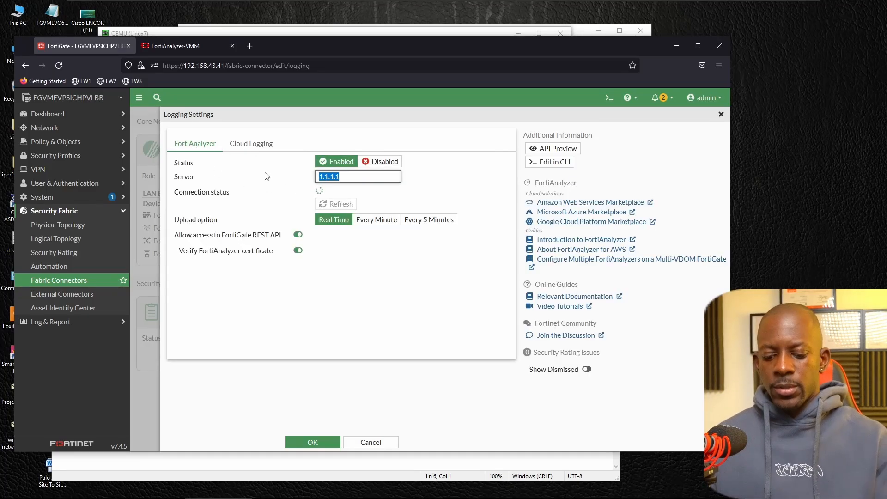
pyautogui.write('192.168.43')
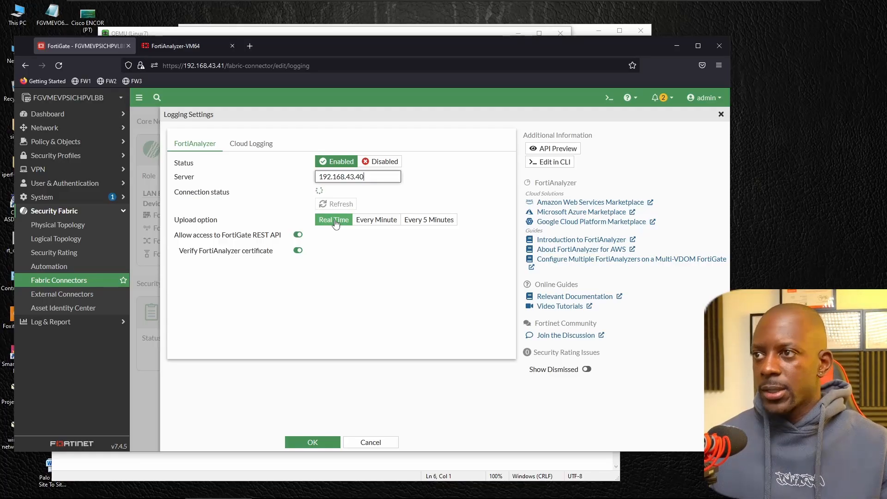
pyautogui.click(313, 443)
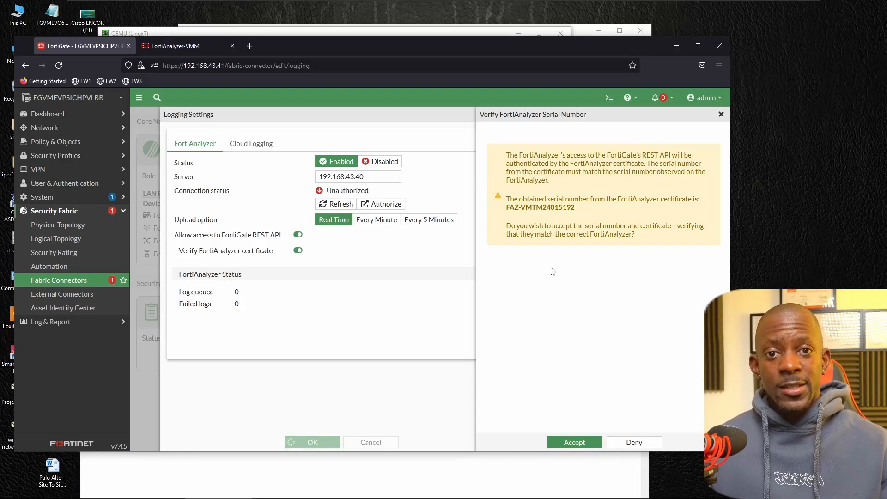
pyautogui.moveTo(438, 389)
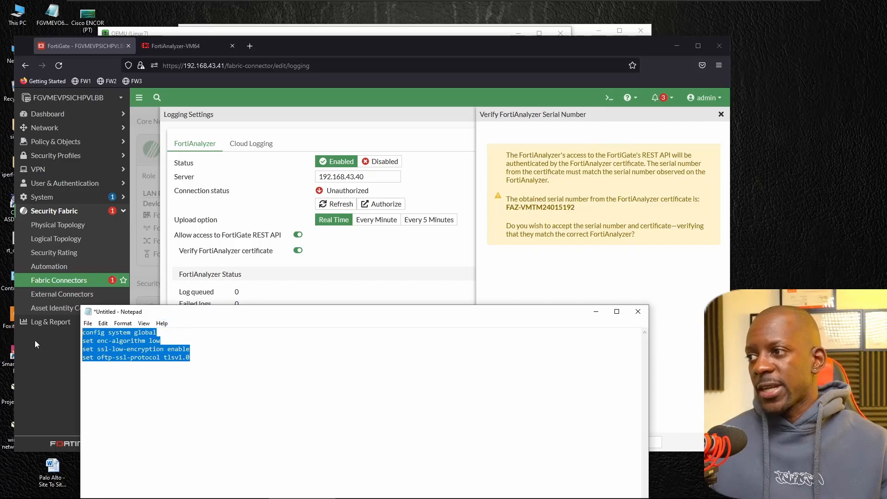
pyautogui.moveTo(602, 275)
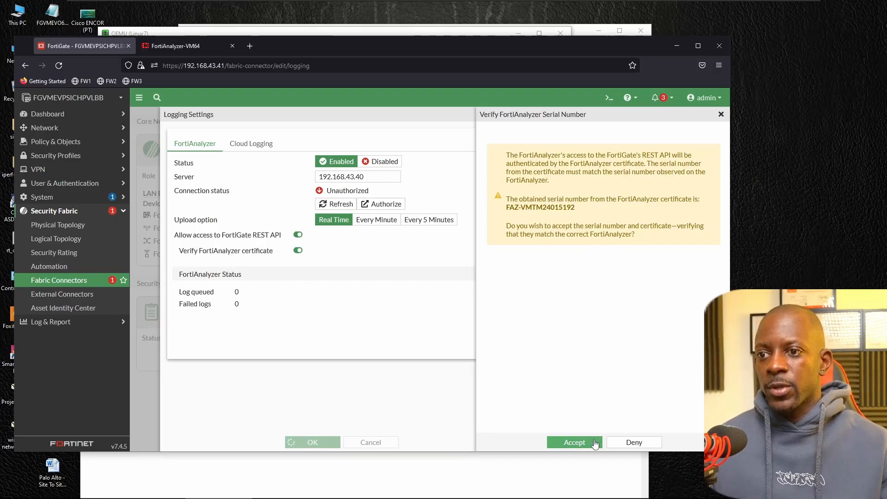
# Accept the FortiAnalyzer certificate serial number
pyautogui.click(575, 443)
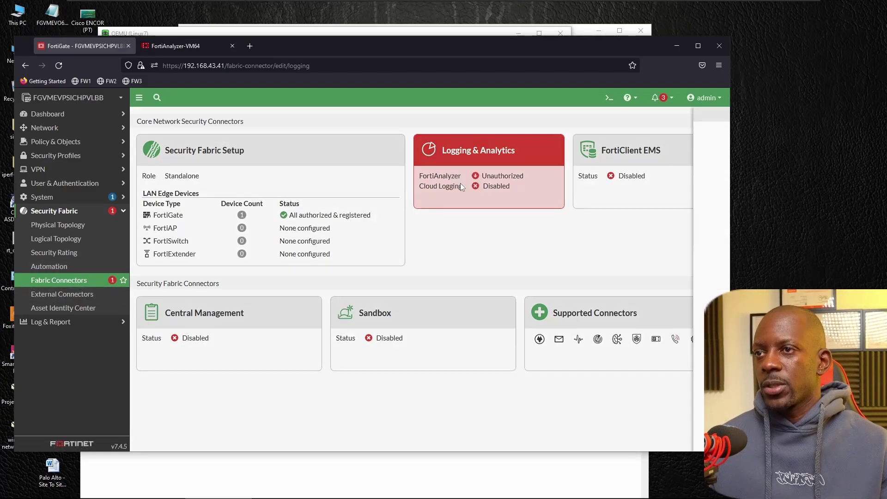
# Reopen the FortiAnalyzer connector and approve the FortiGate, noting the 21 queued logs
pyautogui.click(478, 150)
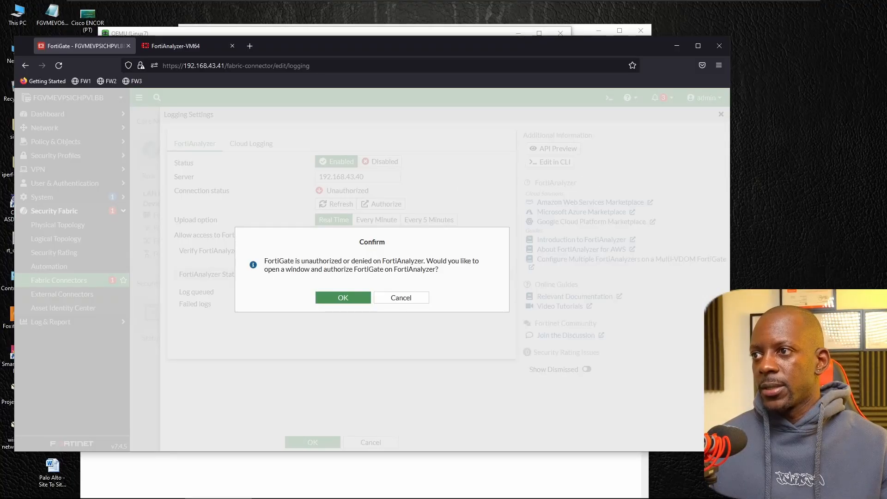
pyautogui.moveTo(356, 299)
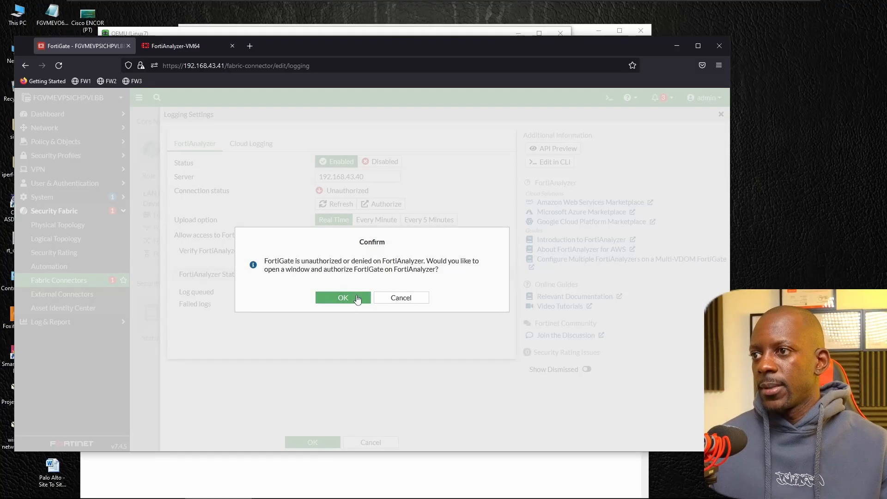
pyautogui.click(343, 298)
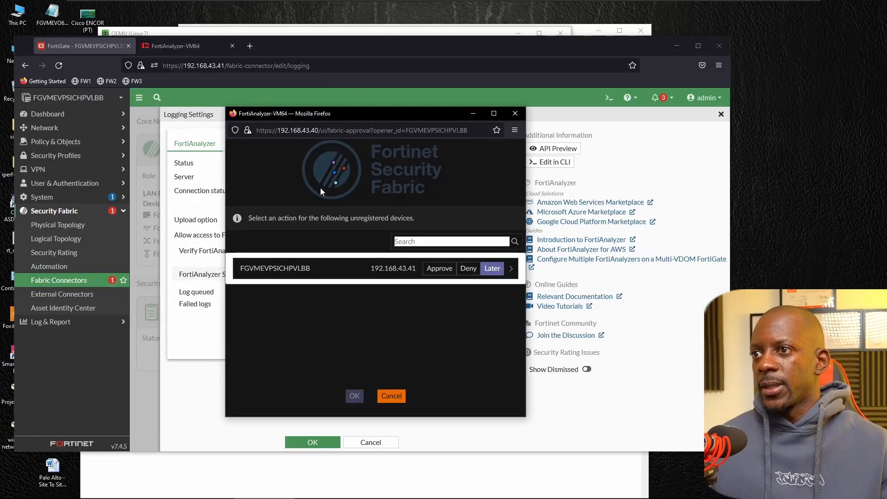
pyautogui.moveTo(431, 273)
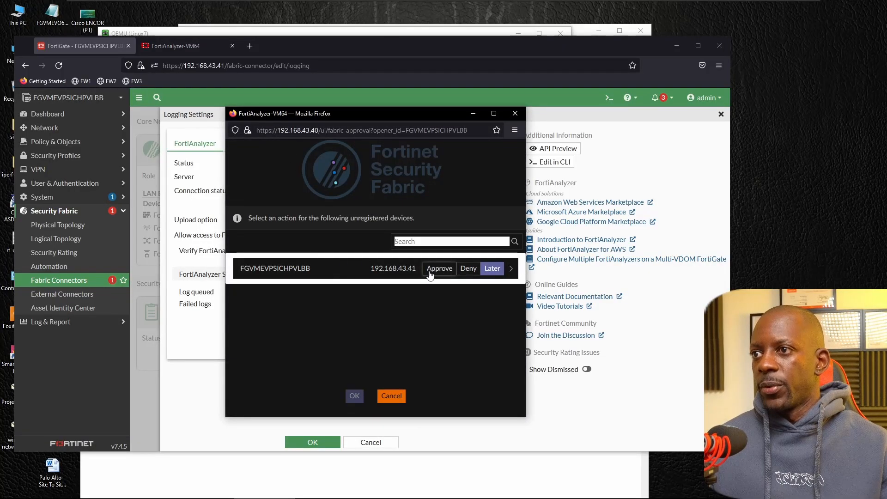
pyautogui.click(511, 268)
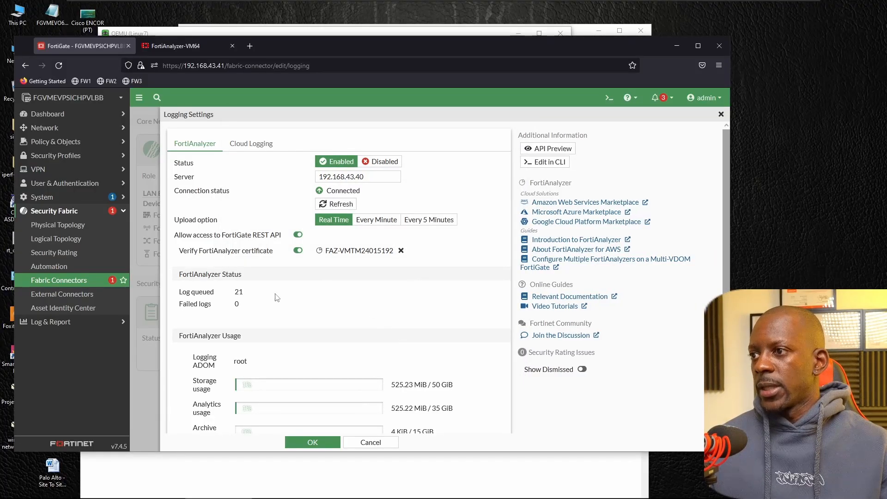
pyautogui.doubleClick(239, 292)
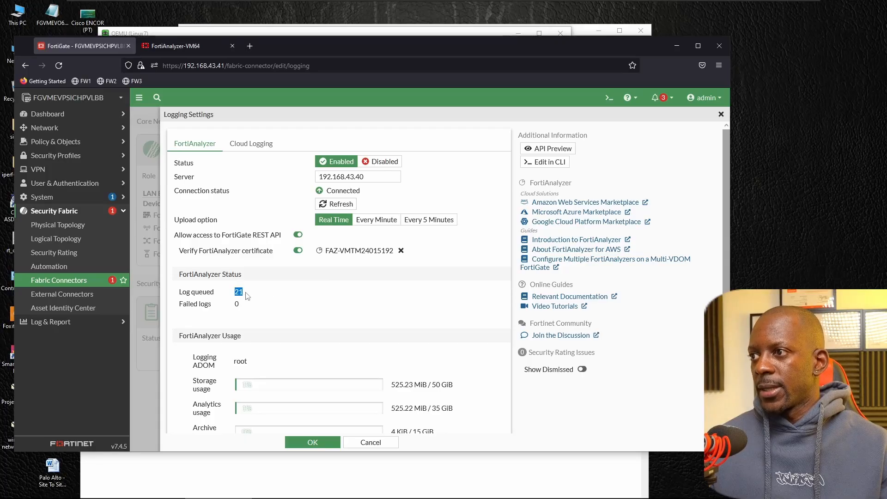
pyautogui.scroll(-3)
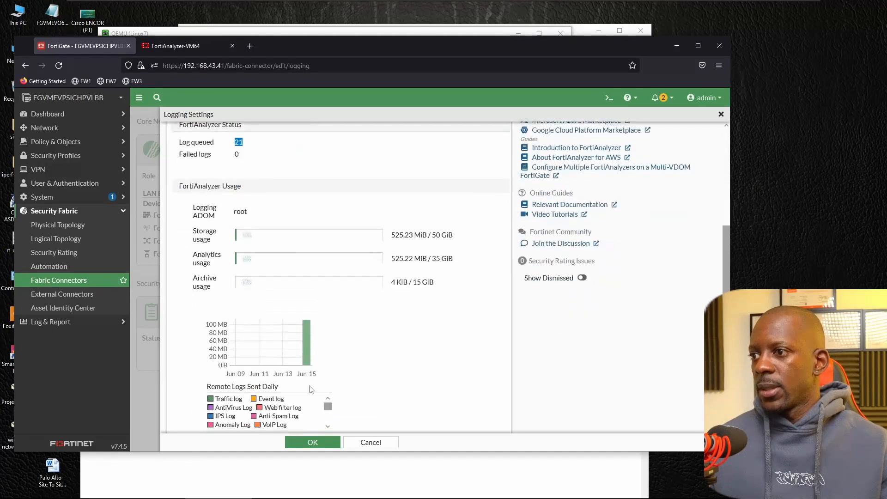
# Save the FortiAnalyzer logging settings and bring up the FortiAnalyzer dashboard
pyautogui.click(313, 442)
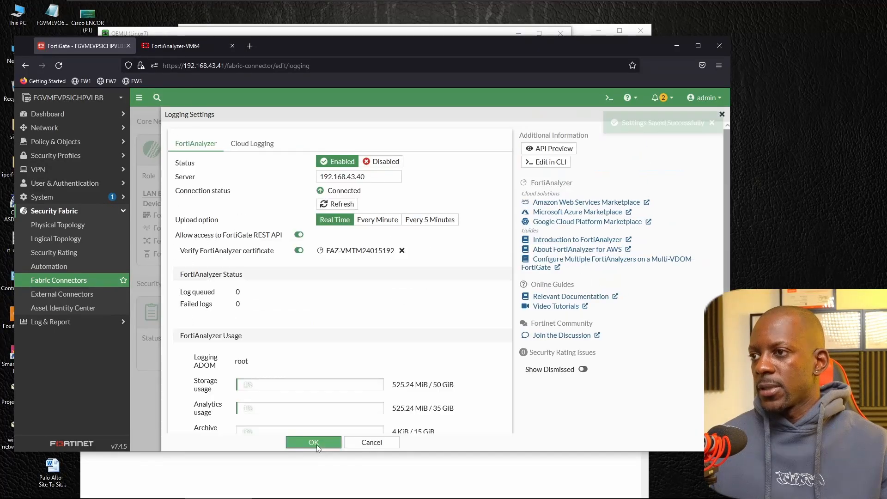
pyautogui.click(314, 442)
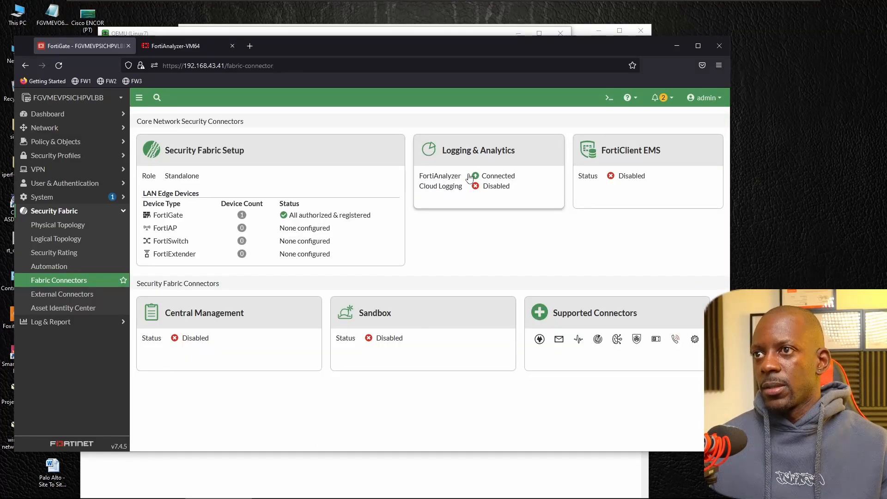
pyautogui.moveTo(489, 179)
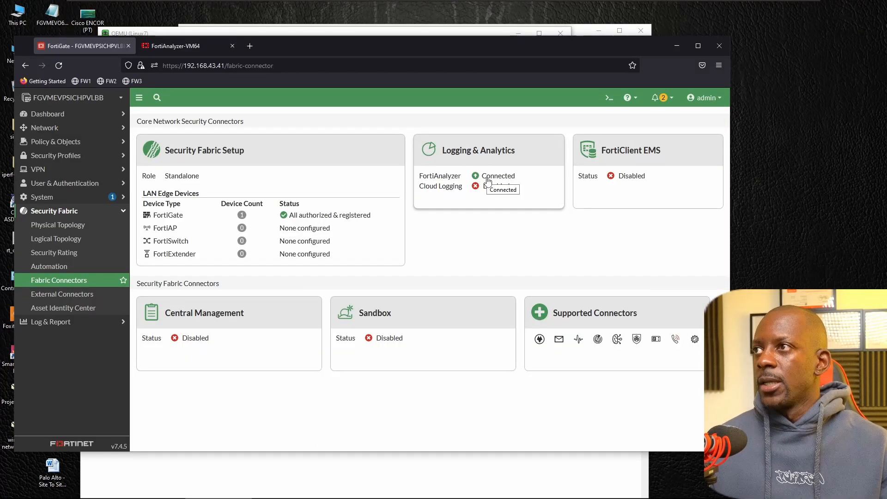
pyautogui.click(177, 45)
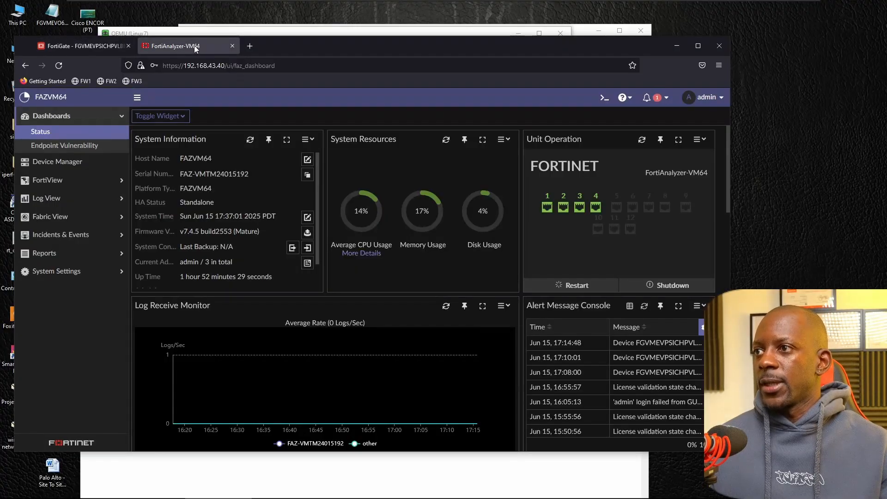
pyautogui.moveTo(64, 165)
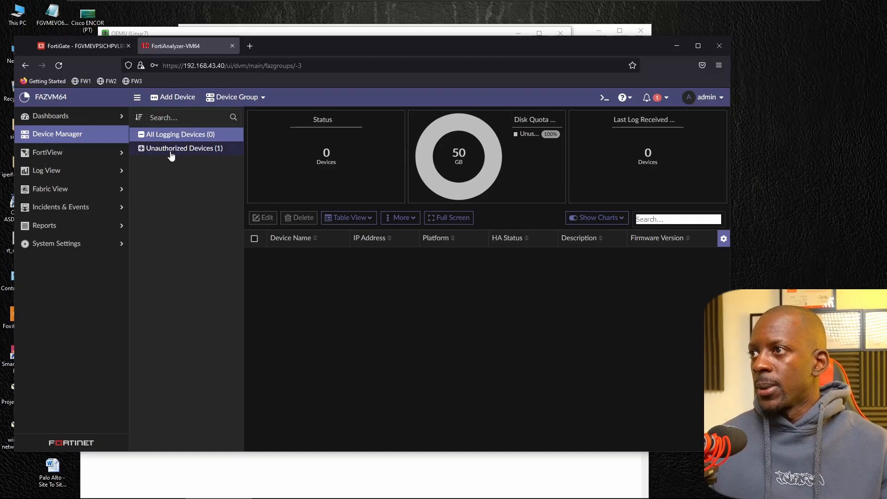
# Authorize the pending FortiGate-VM64 from Unauthorized Devices into the root ADOM
pyautogui.click(182, 148)
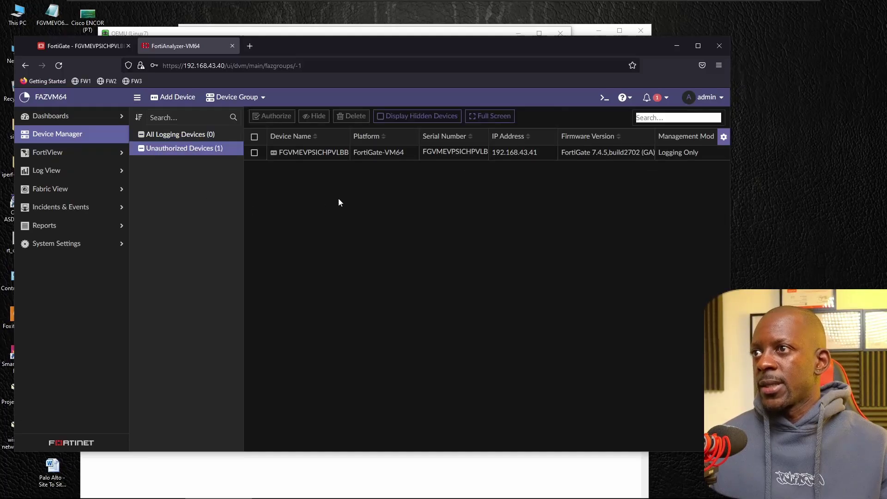
pyautogui.moveTo(417, 161)
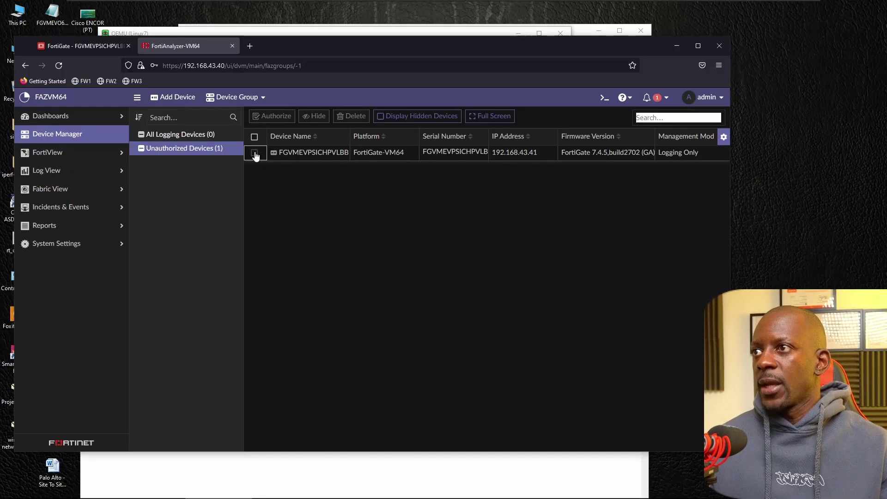
pyautogui.click(254, 153)
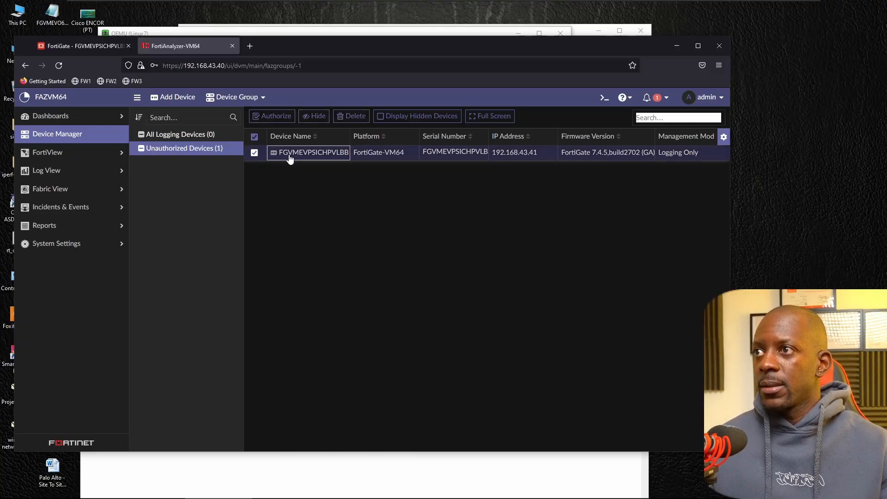
pyautogui.click(272, 116)
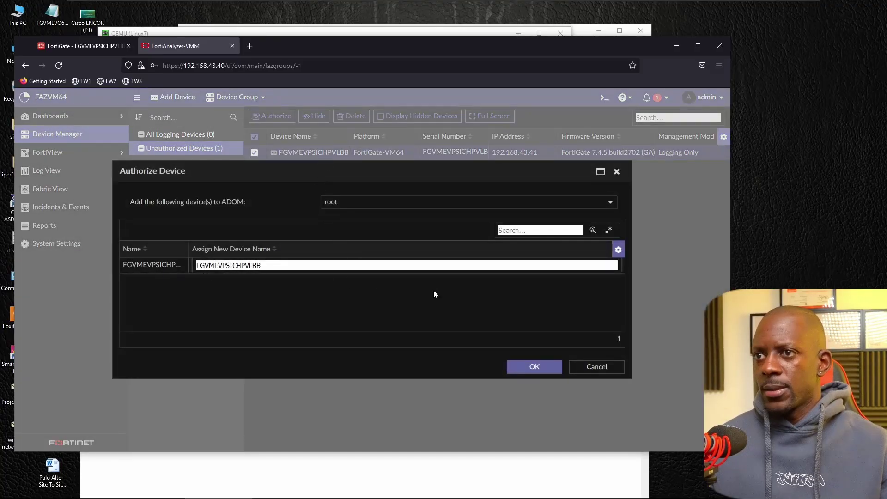
pyautogui.click(534, 366)
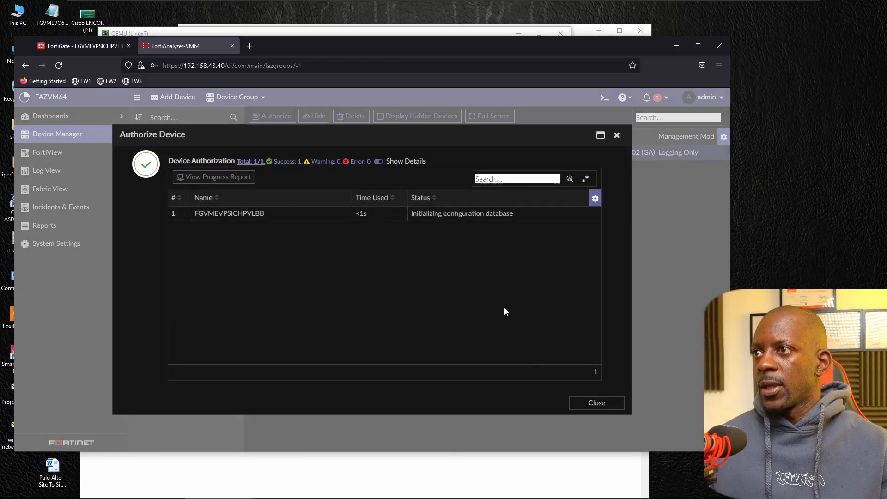
pyautogui.moveTo(287, 170)
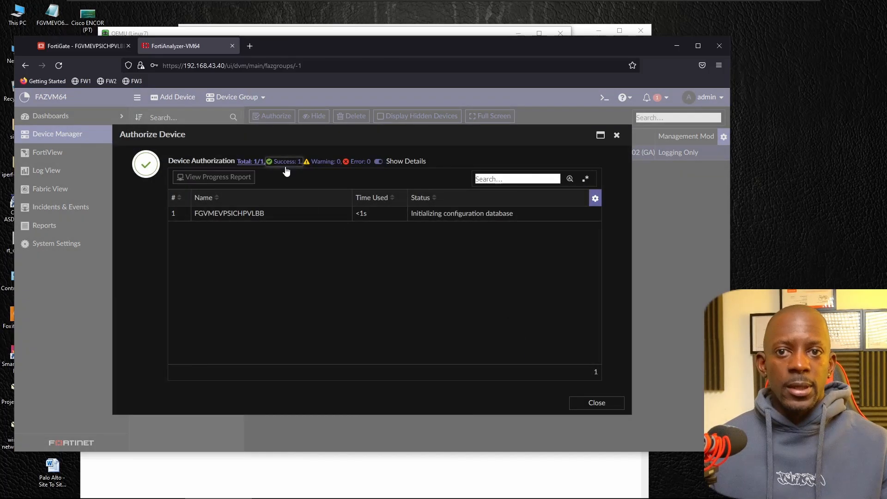
pyautogui.click(596, 403)
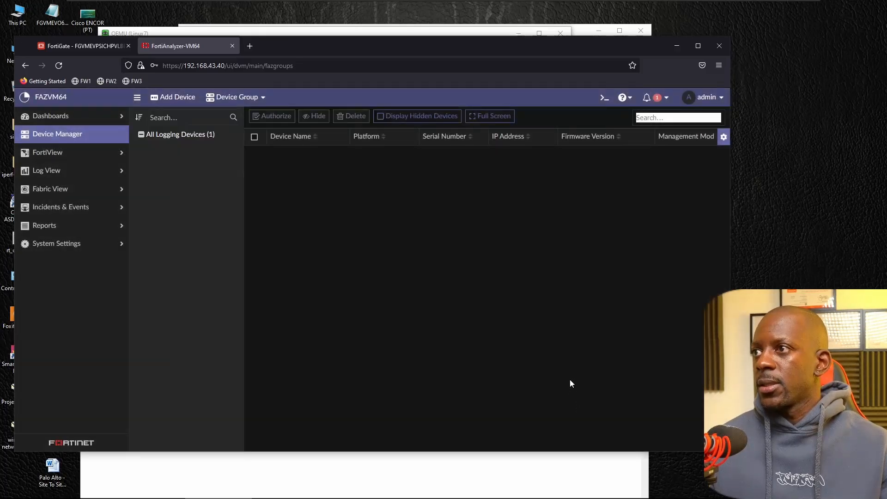
# Confirm FortiGate-VM64 at 192.168.43.41 is up and logging, then open Log View > FortiGate
pyautogui.click(179, 134)
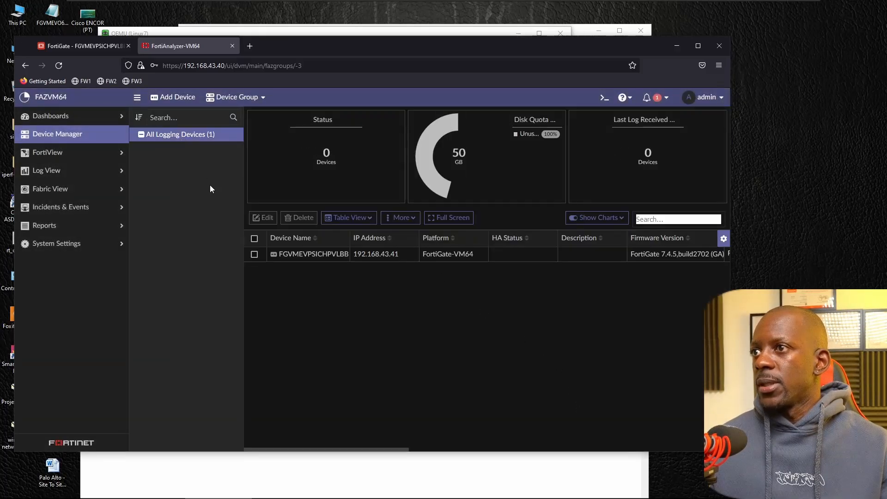
pyautogui.click(254, 254)
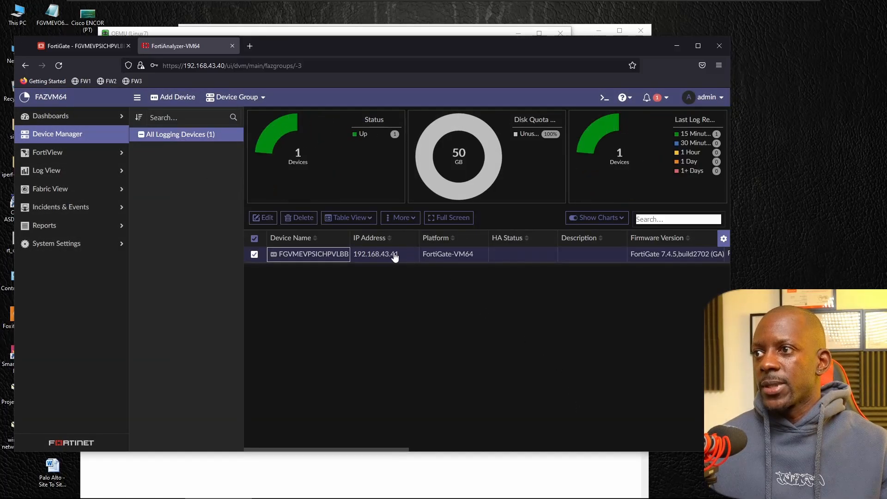
pyautogui.moveTo(333, 174)
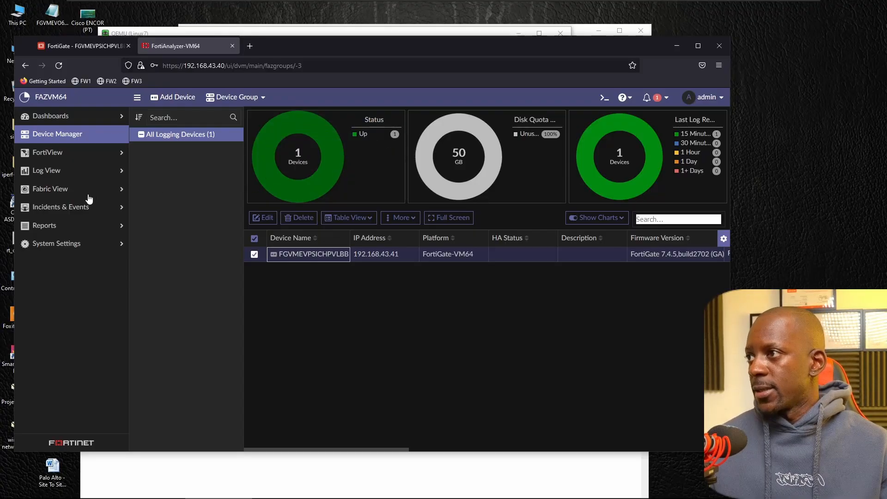
pyautogui.click(51, 189)
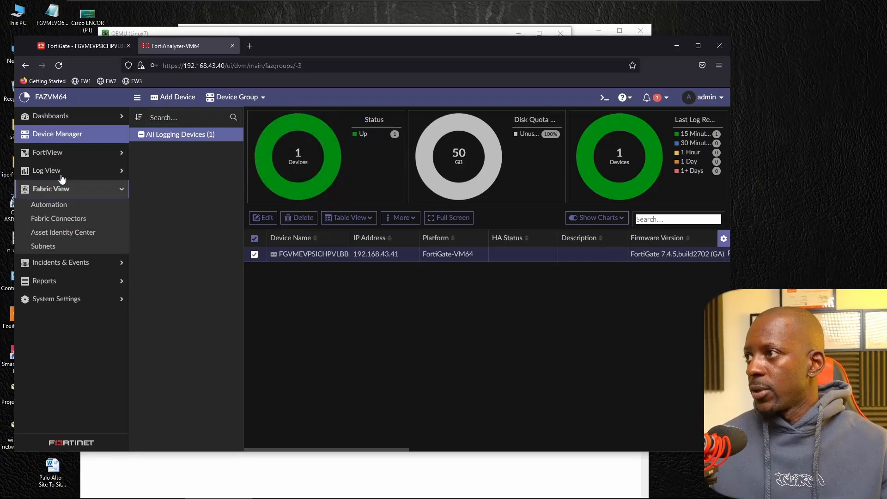
pyautogui.click(46, 171)
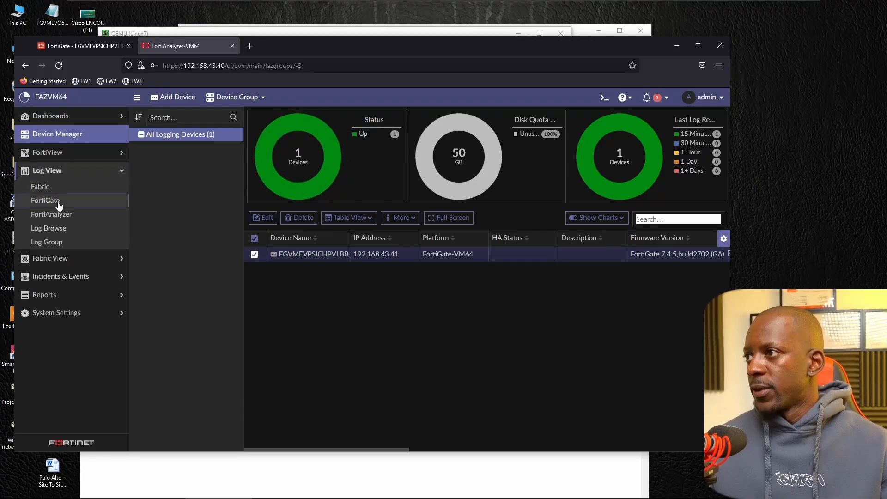
pyautogui.click(44, 200)
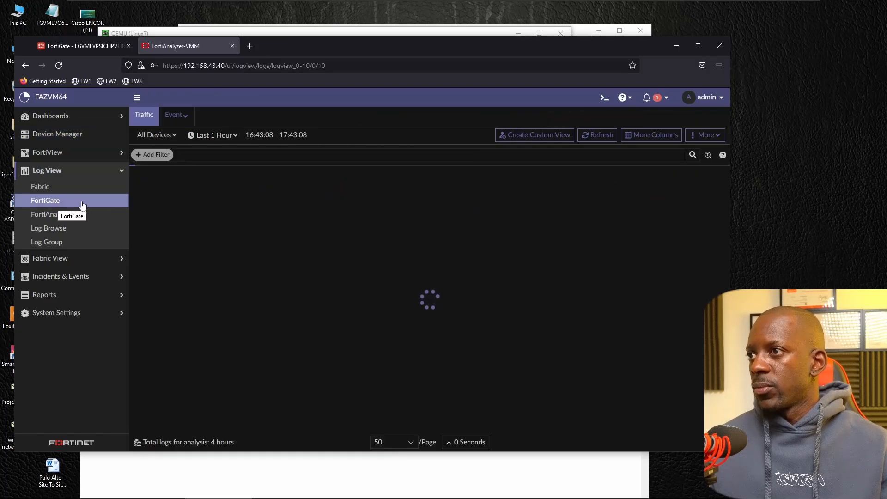
# Run 'hping3 -S --flood -p 80 192.168.44.8' in the Kali terminal
pyautogui.click(45, 201)
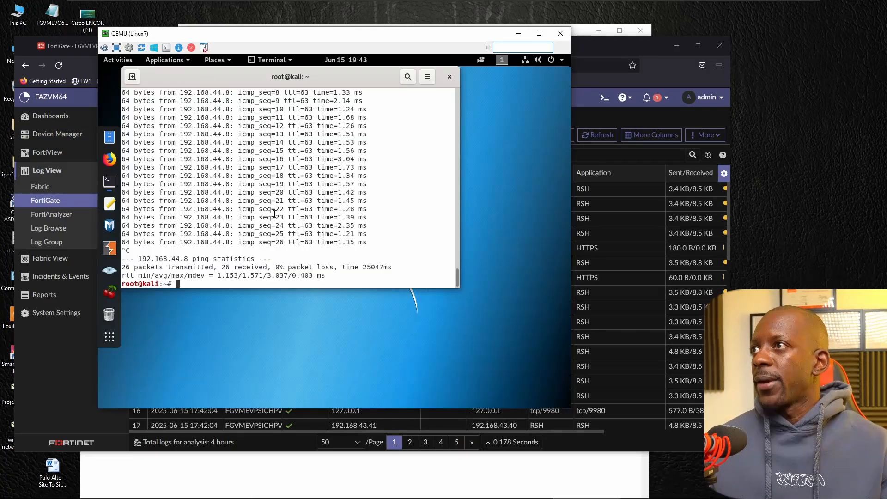
pyautogui.write('hping3 -S --flood -p 80 192.168.44.8')
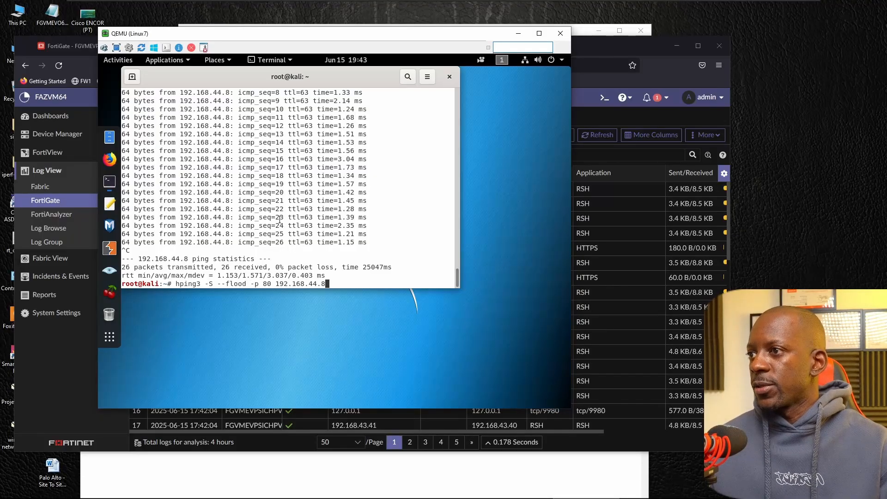
pyautogui.press('Return')
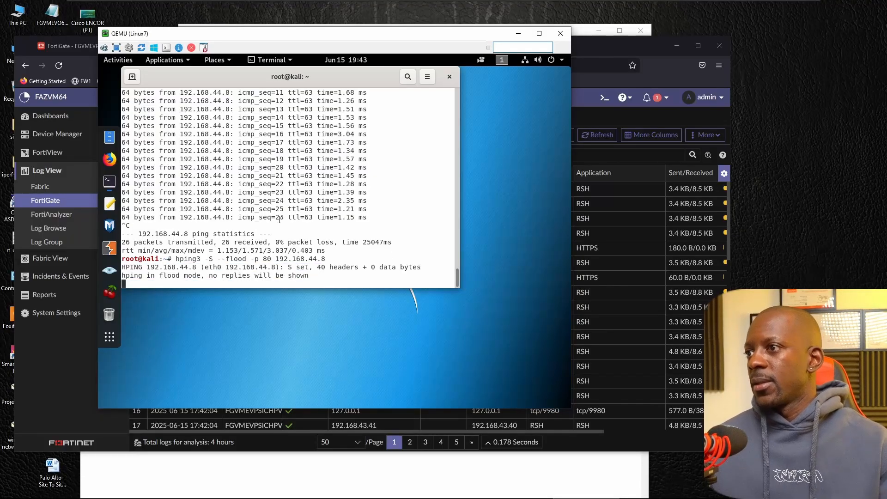
pyautogui.moveTo(618, 126)
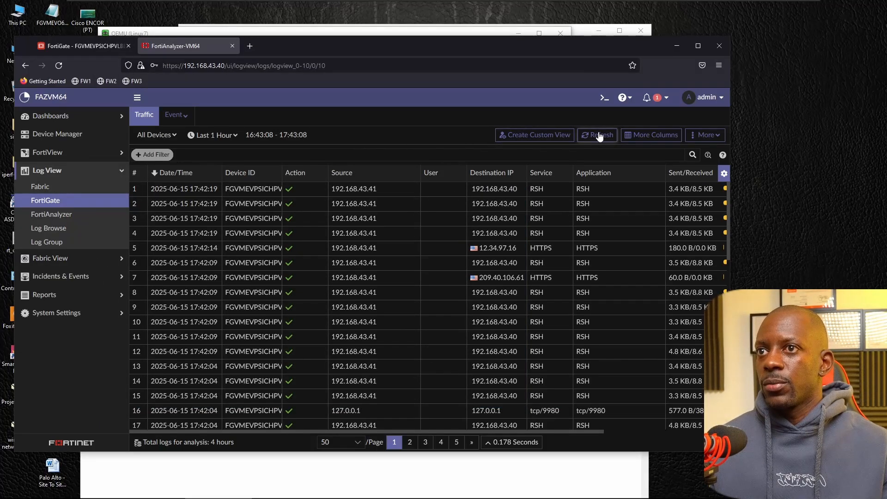
# Refresh the FortiGate traffic logs repeatedly until HTTP sessions from 192.168.43.42 to 192.168.44.8 load
pyautogui.click(598, 134)
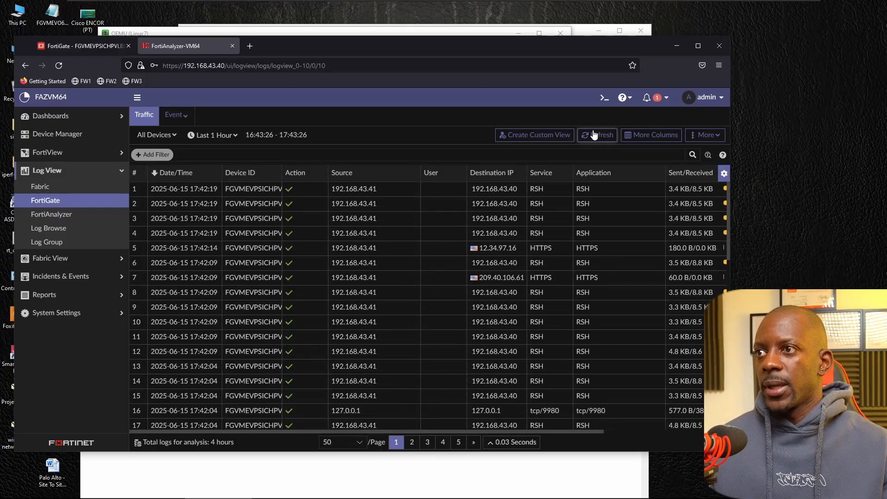
pyautogui.click(597, 135)
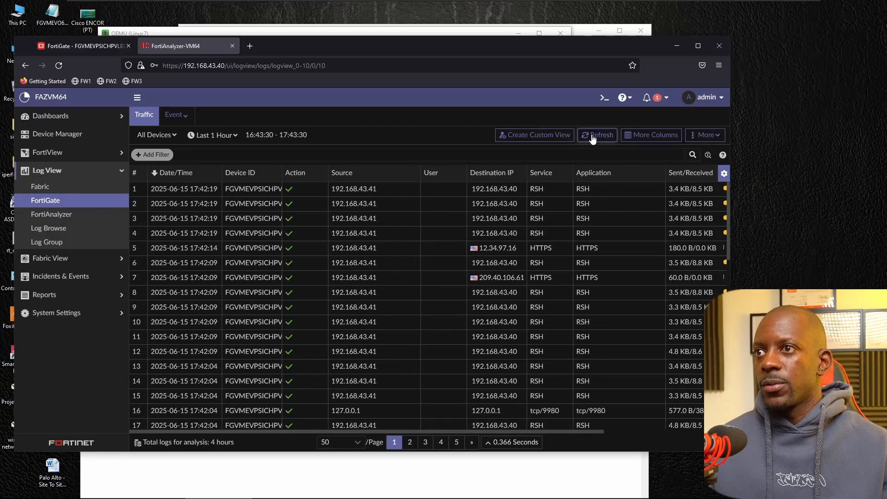
pyautogui.click(597, 134)
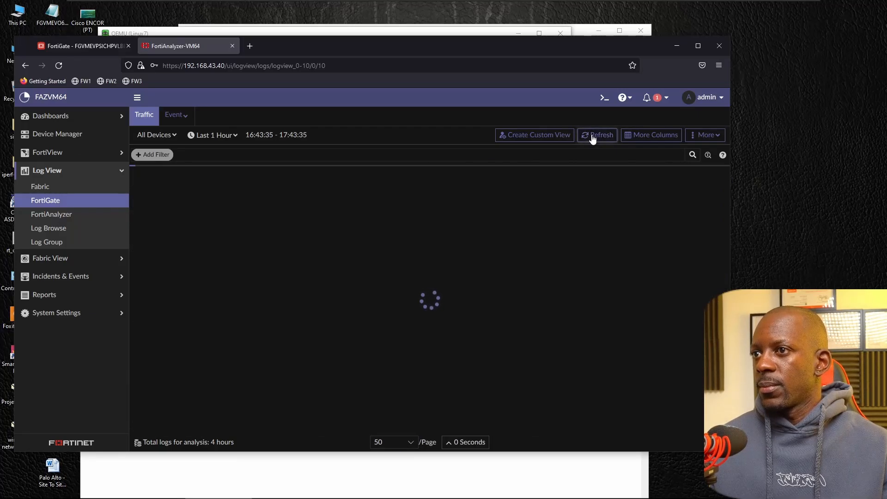
pyautogui.click(597, 134)
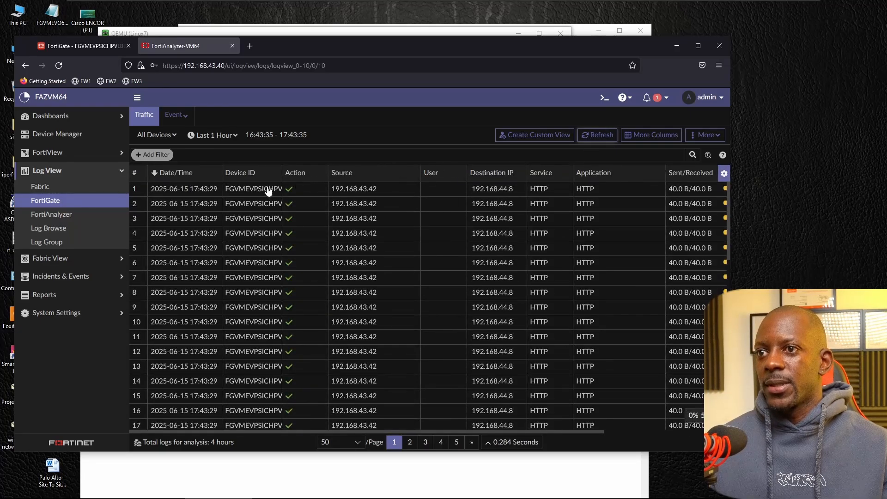
pyautogui.moveTo(264, 348)
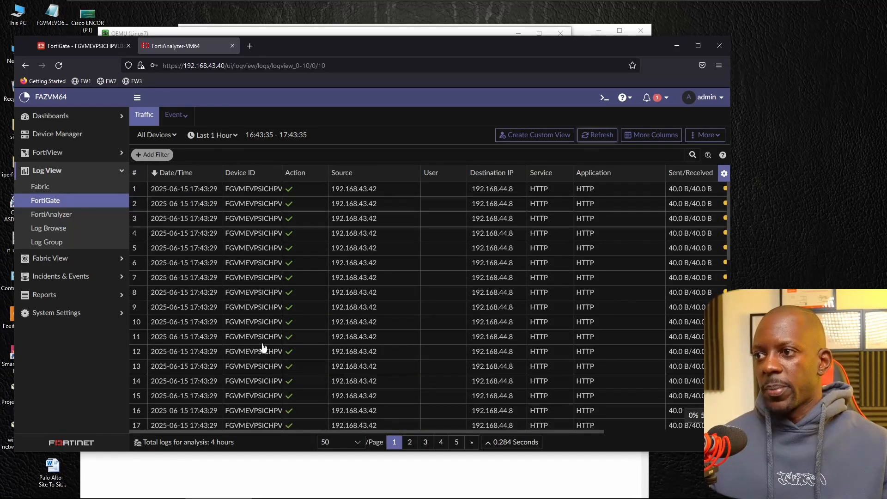